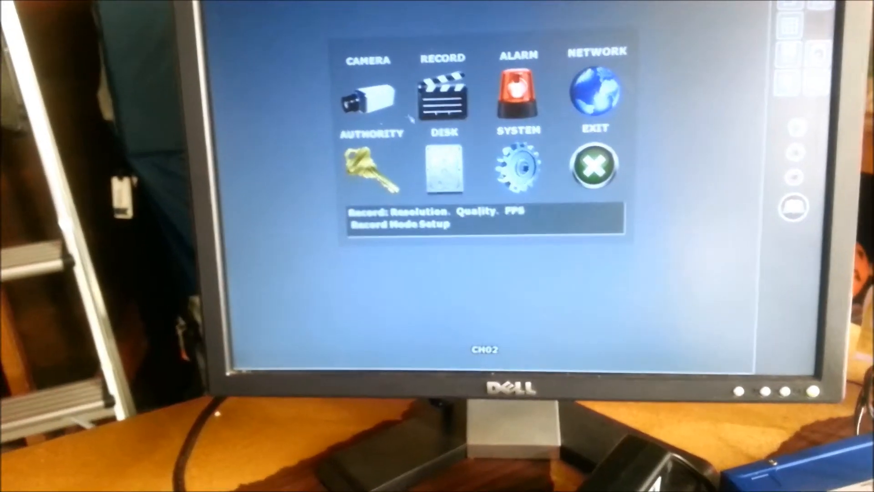
# Open the Camera section of the DVR main menu
pyautogui.click(367, 97)
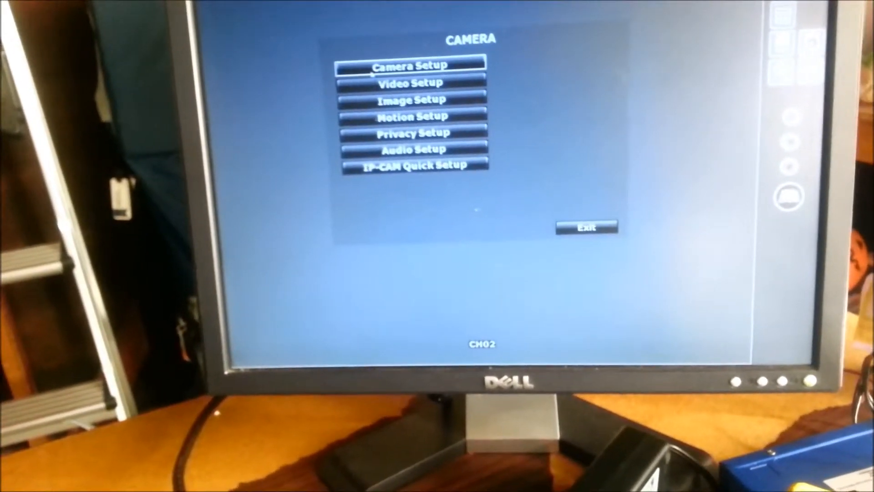
# Show channel 4's camera setup with IP-CAM as the camera type
pyautogui.click(410, 65)
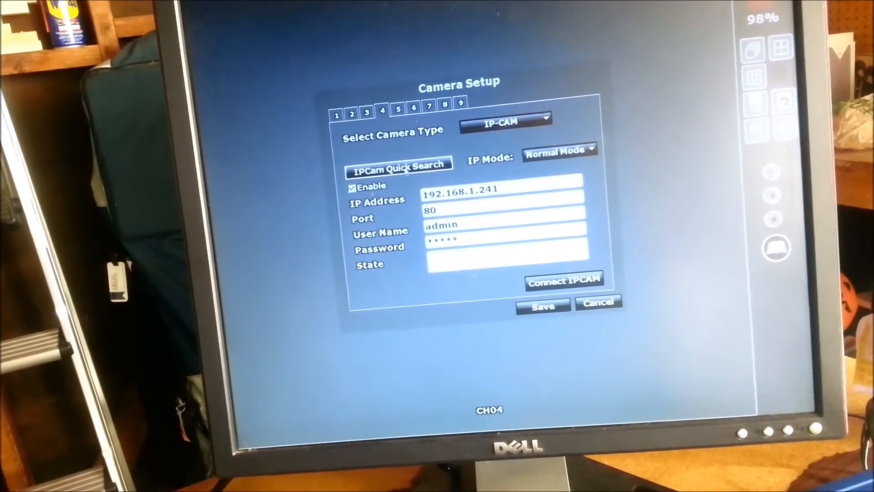
# Run the IPCam quick search, finding IP_Camera at 192.168.001.200
pyautogui.click(398, 165)
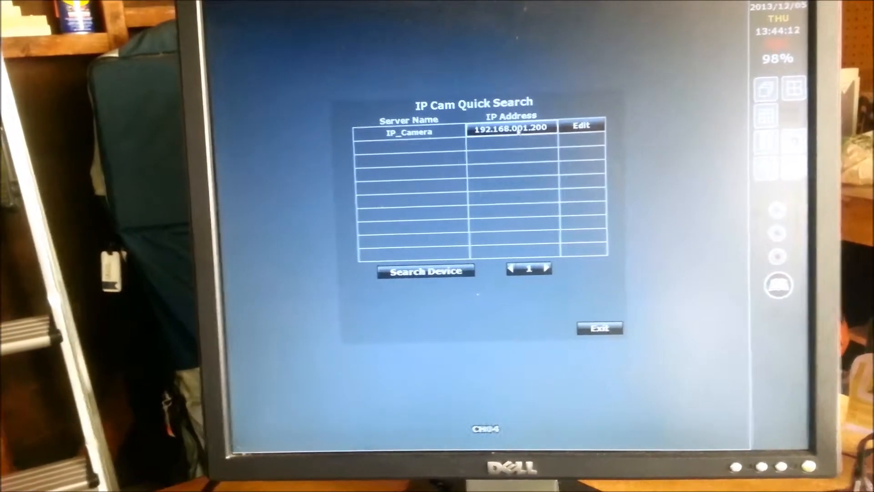
# Apply 192.168.1.200 to channel 4 and test, reporting Connect Success
pyautogui.click(601, 328)
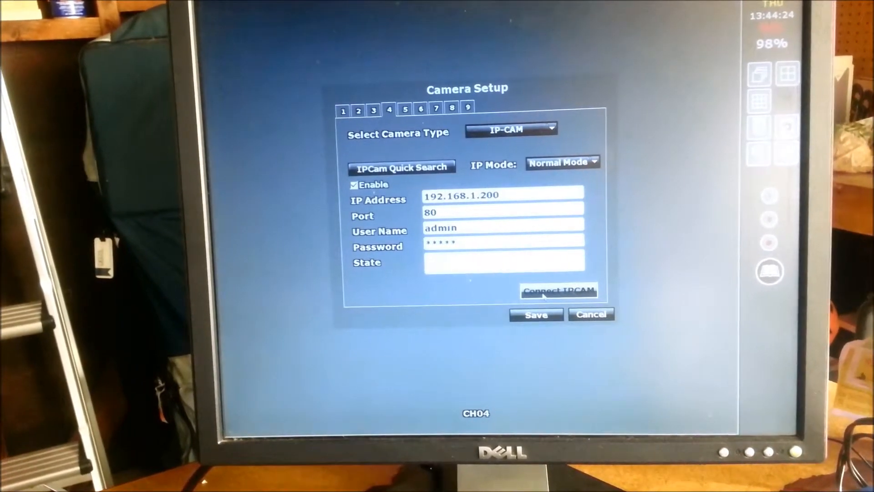
pyautogui.click(558, 291)
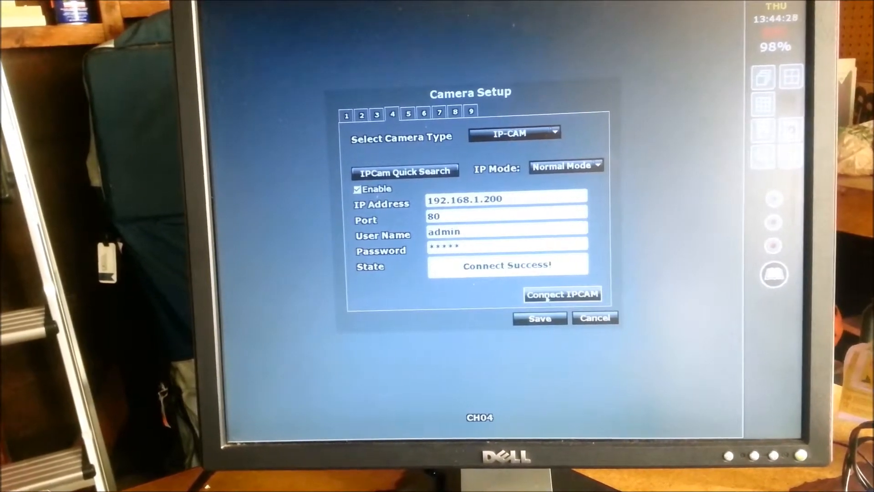